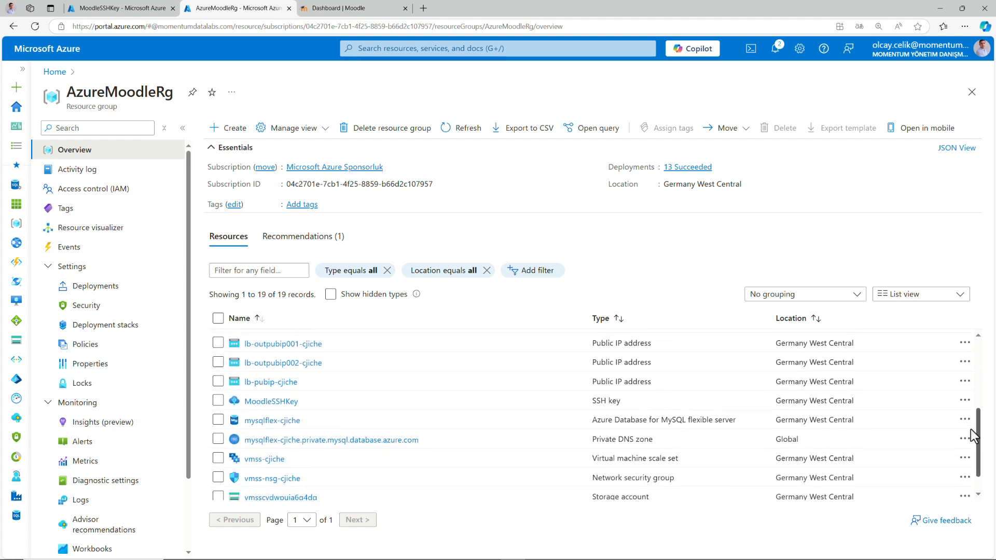
Open the mysqlflex-cjiche MySQL flexible server from the AzureMoodleRg resource list.
left_click(272, 420)
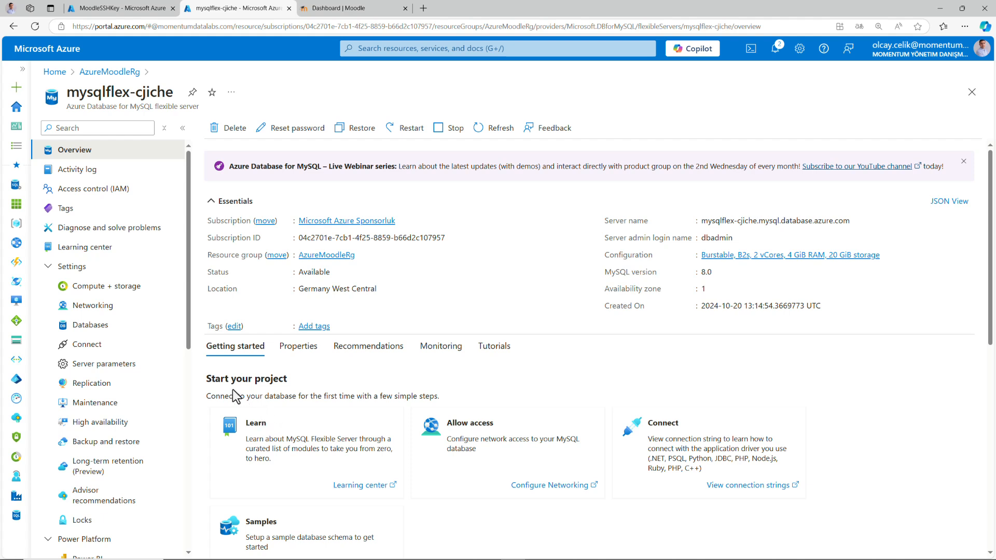
Show all server parameters of mysqlflex-cjiche, including read-only ones, under Server parameters.
left_click(106, 363)
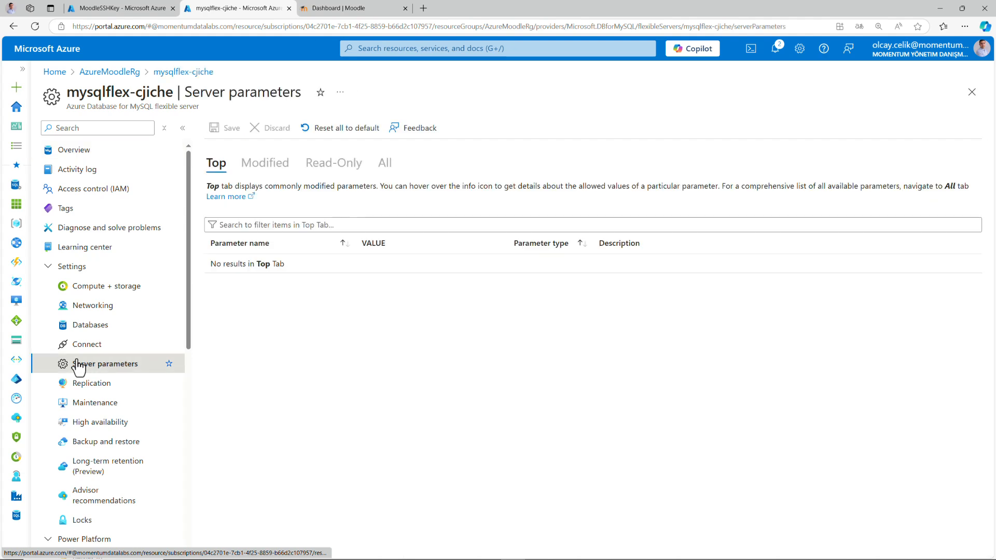
left_click(384, 163)
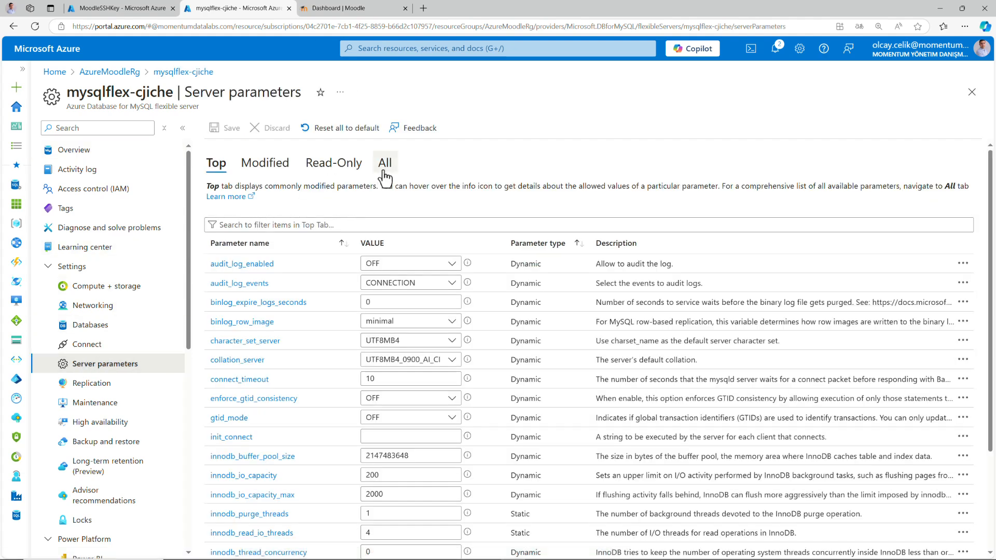
left_click(384, 163)
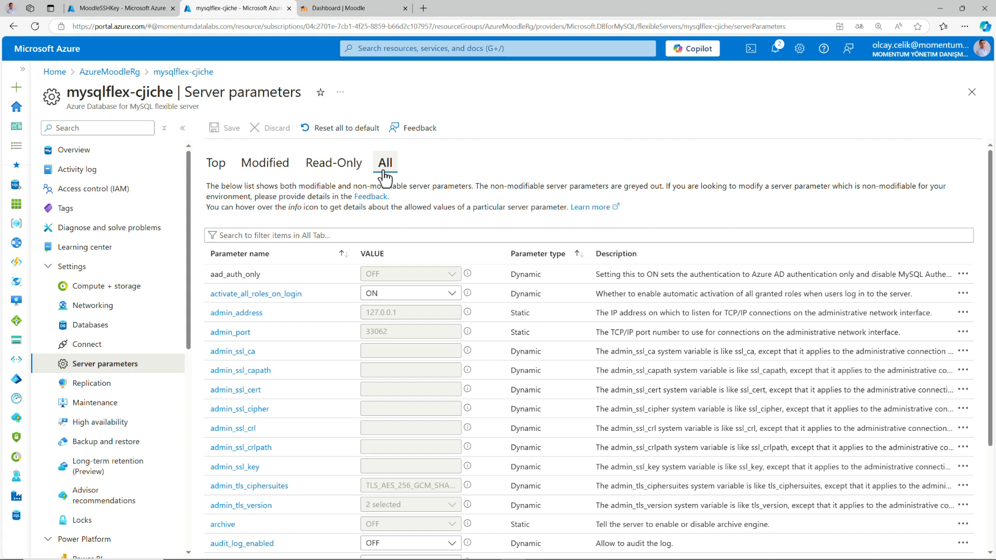
Filter for table_open_cache and set it to 1200, then filter for slow_query parameters.
type("table_open")
type("1200")
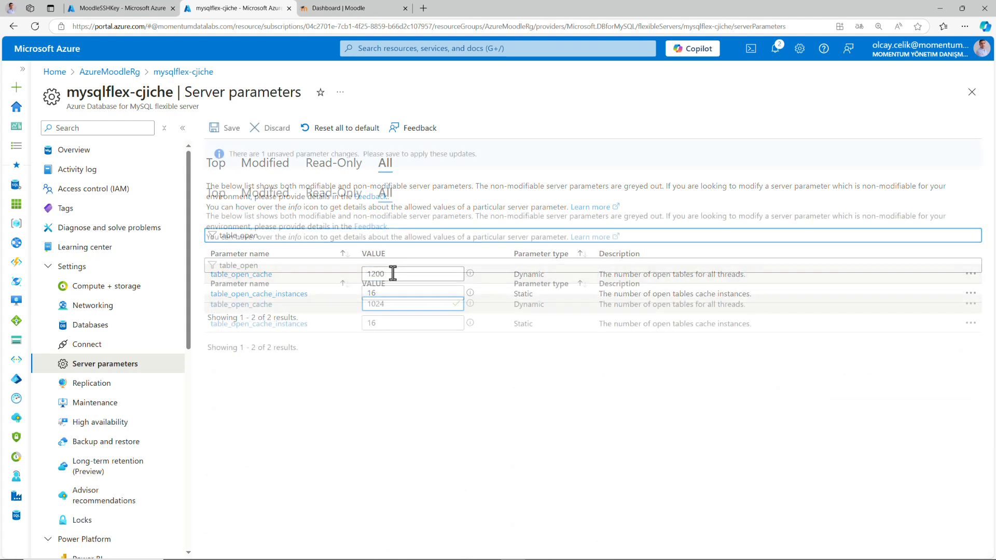
type("slow_query")
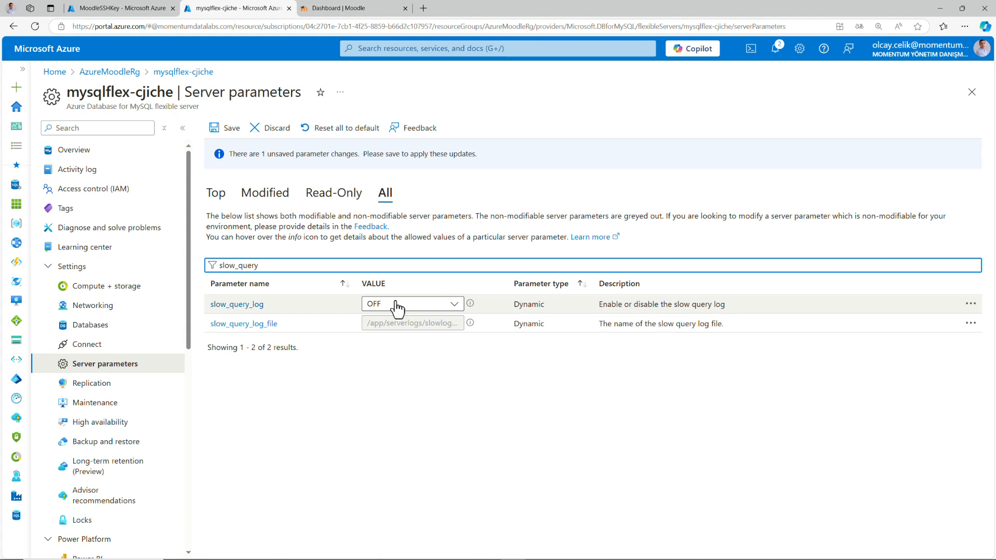
Filter for tmp_tab parameters and scroll through Moodle's MySQL performance recommendations.
type("tmp_tab")
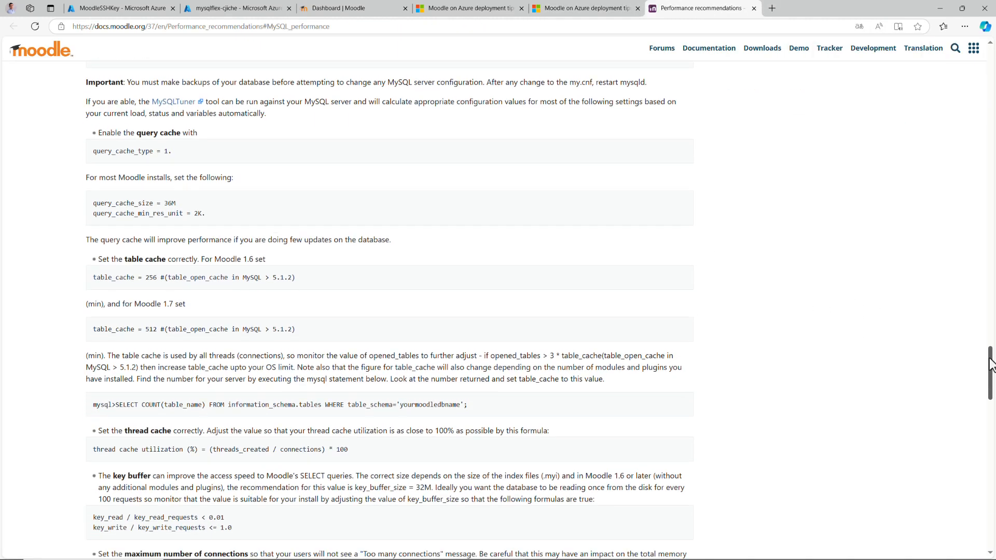
scroll("down", 3)
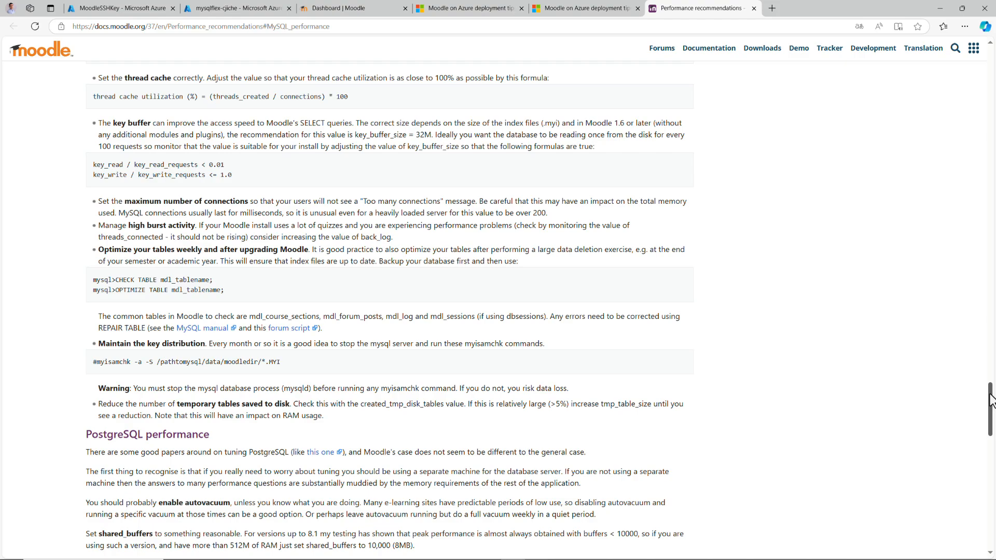